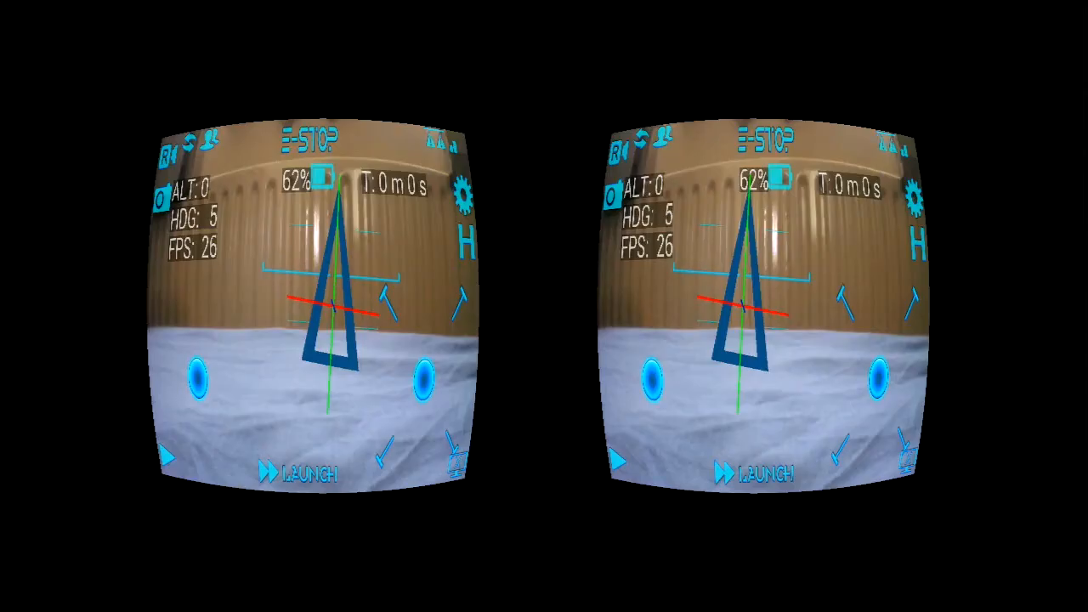
Trigger LAUNCH on the VR HUD so the drone takes off.
click(463, 191)
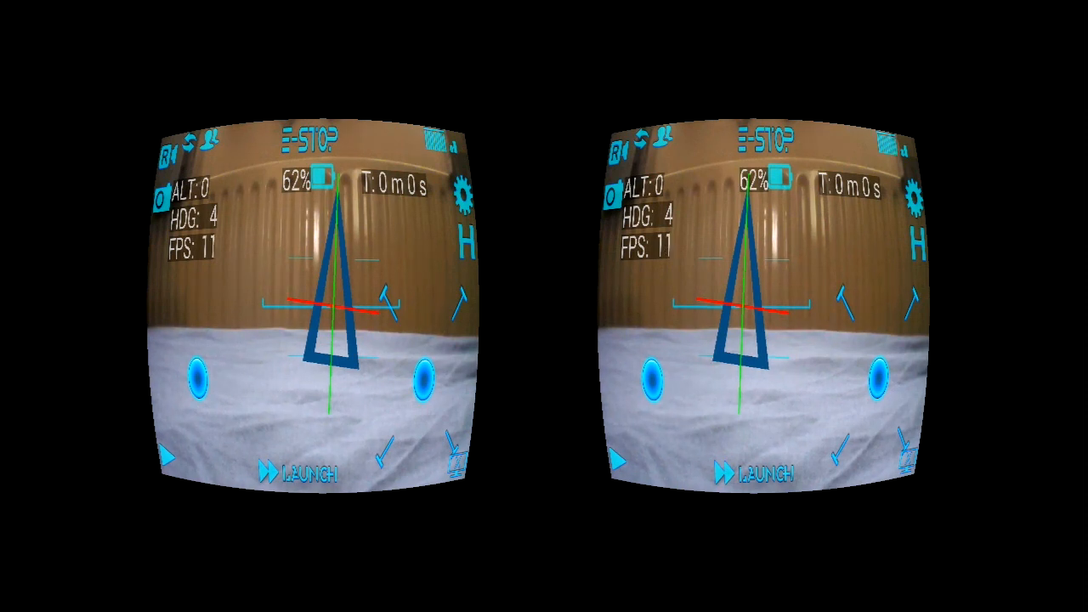
click(297, 474)
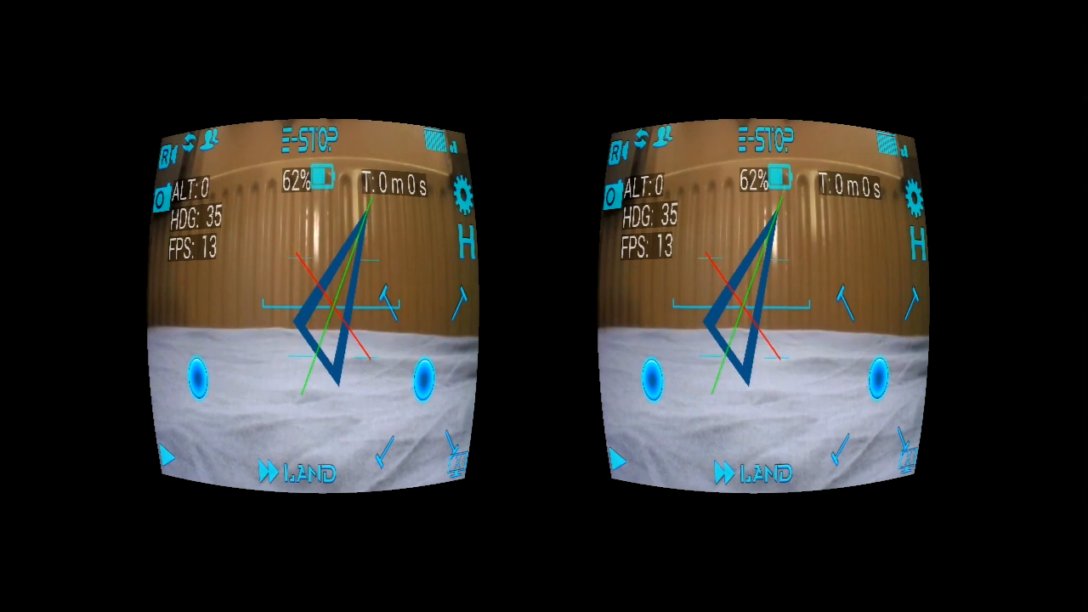